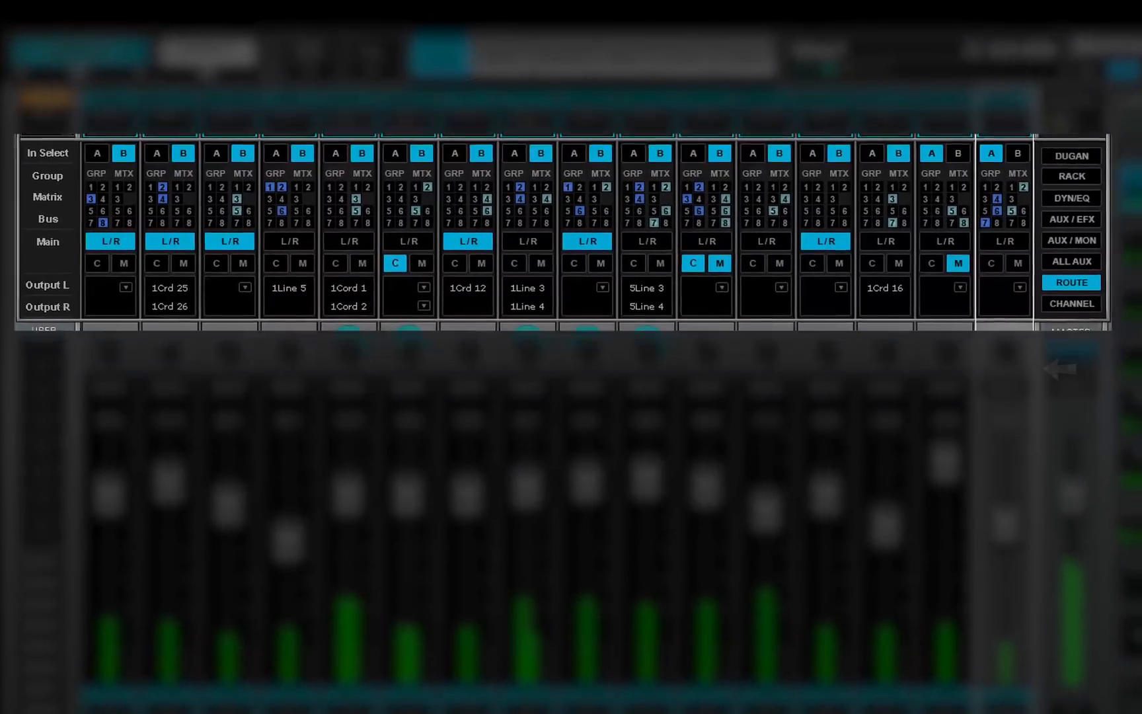
Show routing assignments for channels 1–16, then the group buses, then the aux buses.
{"action": "left_click", "coordinate": [1071, 283]}
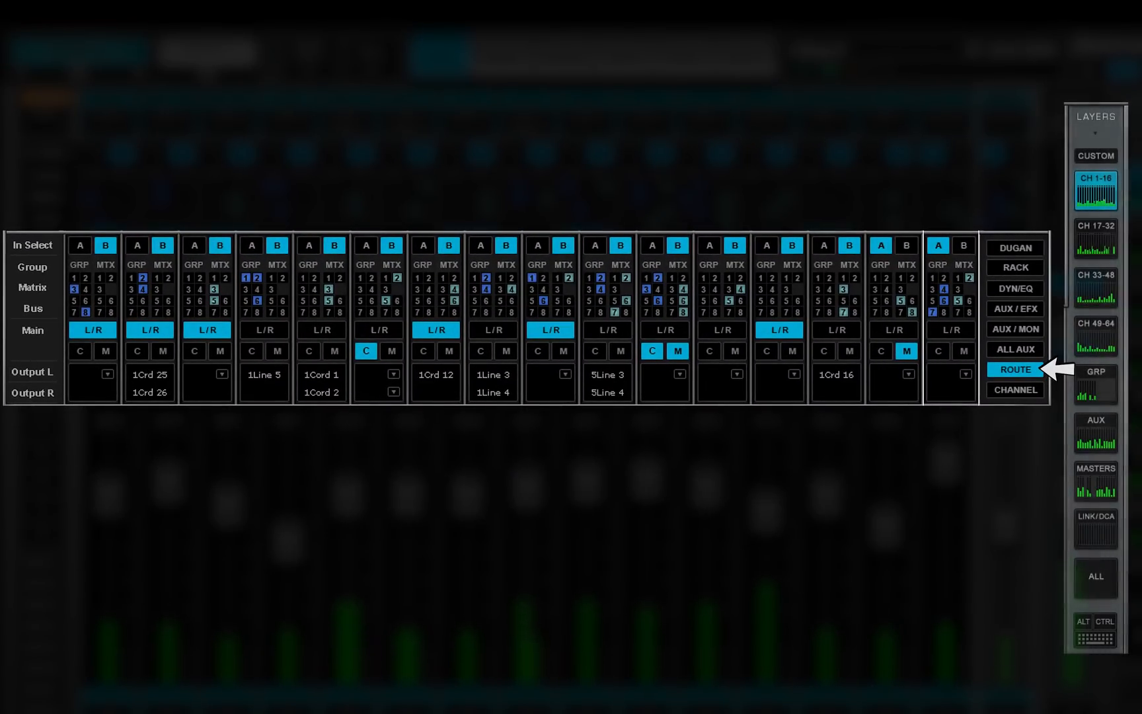
{"action": "left_click", "coordinate": [1094, 381]}
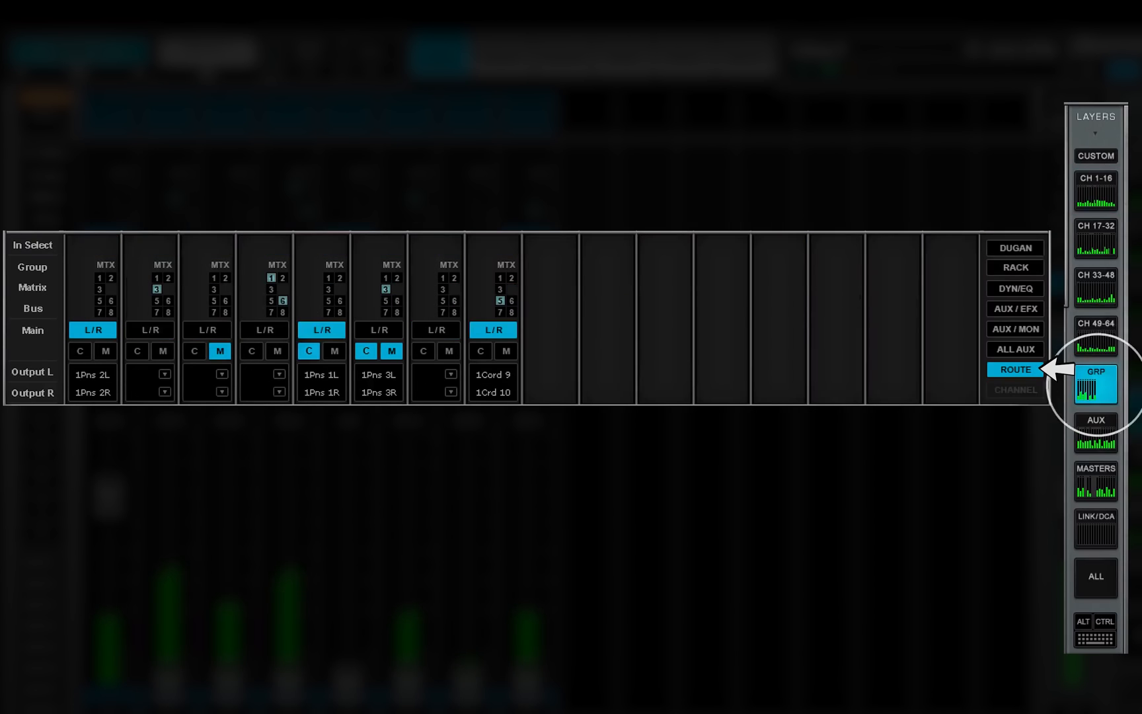
{"action": "left_click", "coordinate": [1095, 433]}
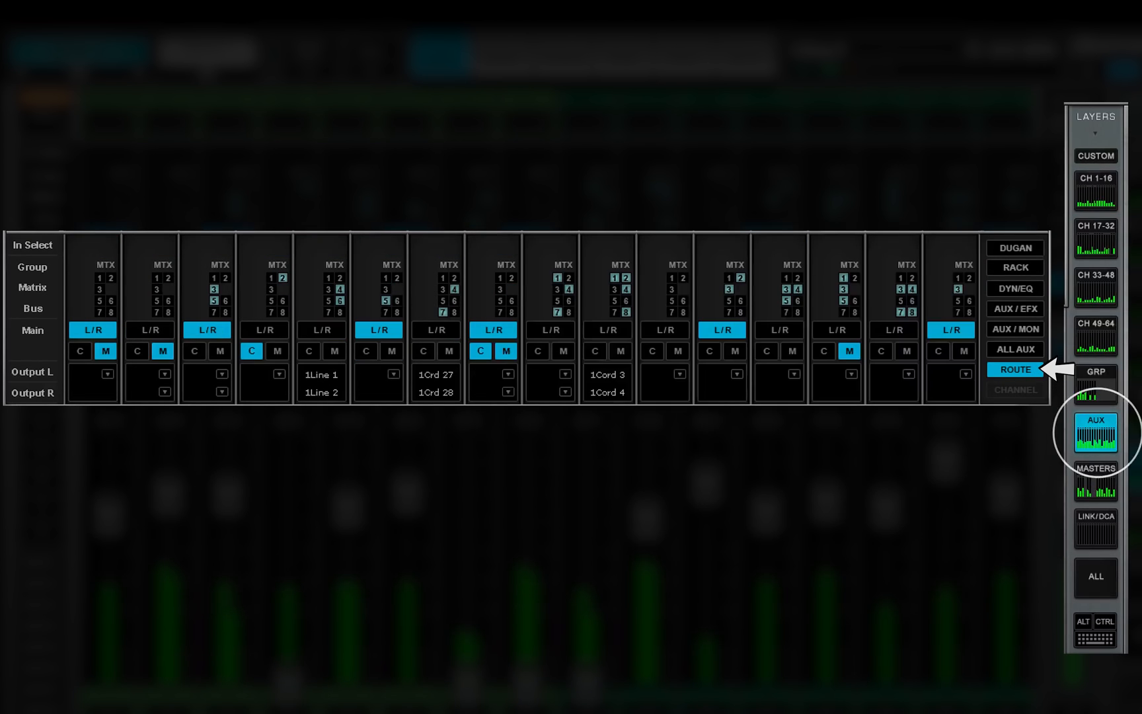
{"action": "left_click", "coordinate": [1095, 483]}
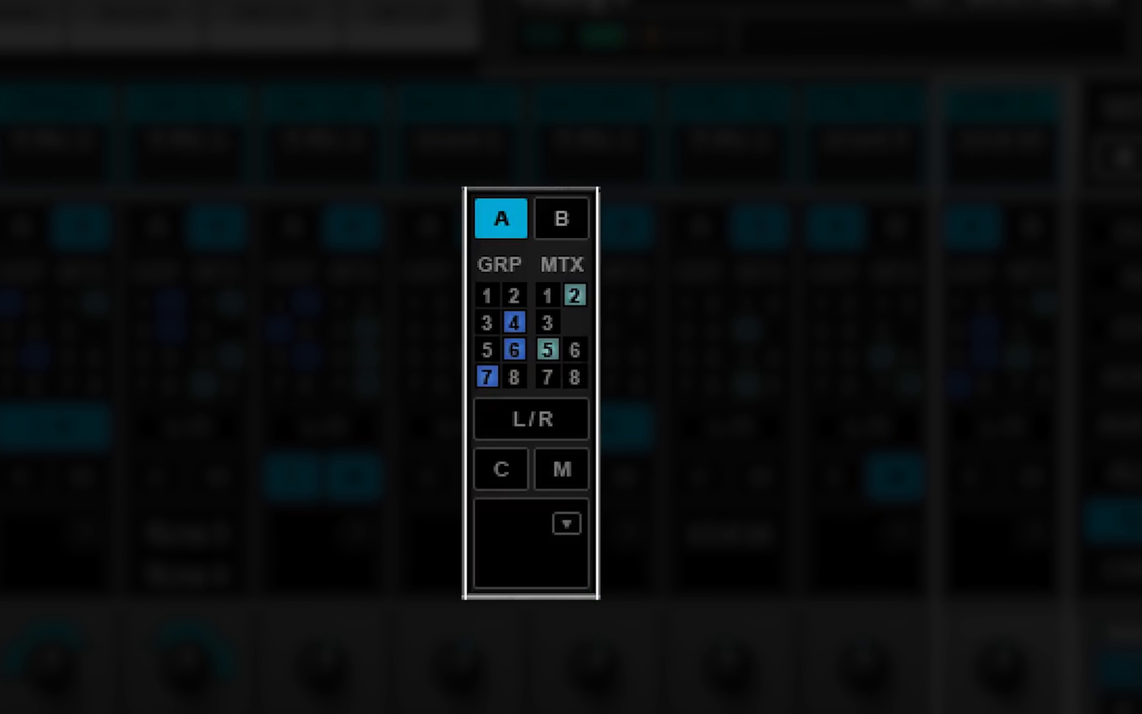
Assign the channel to groups 1 and 2, check direct outputs, and switch BASSMIC to input B.
{"action": "left_click", "coordinate": [488, 296]}
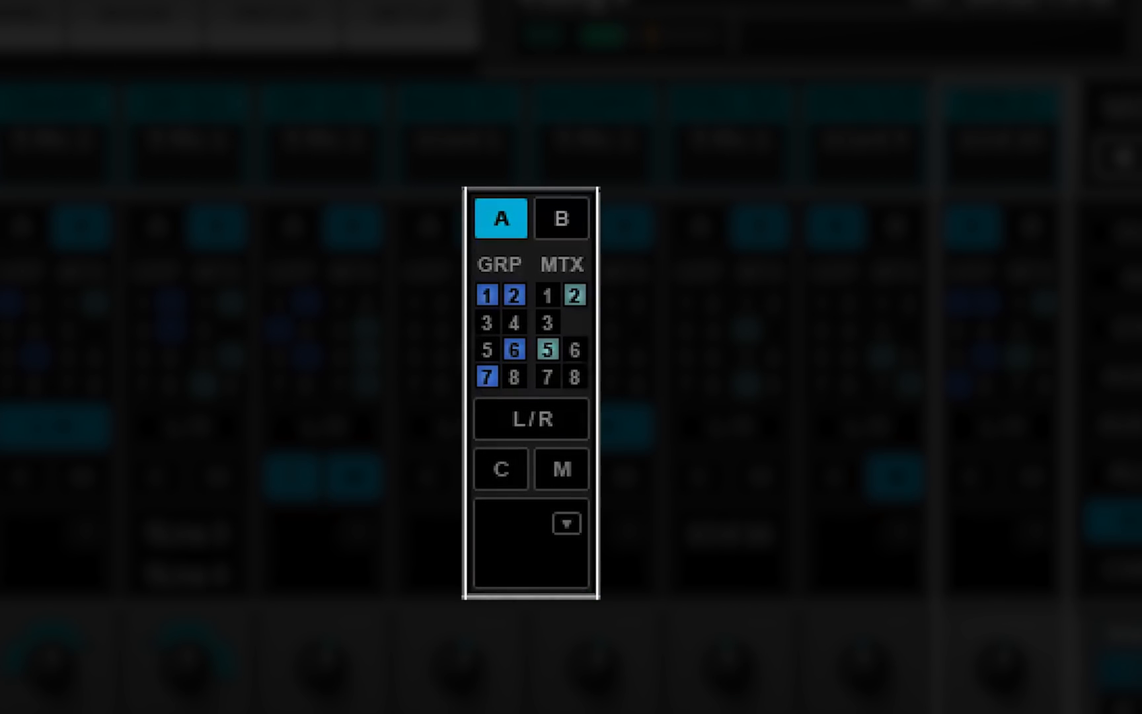
{"action": "left_click", "coordinate": [531, 419]}
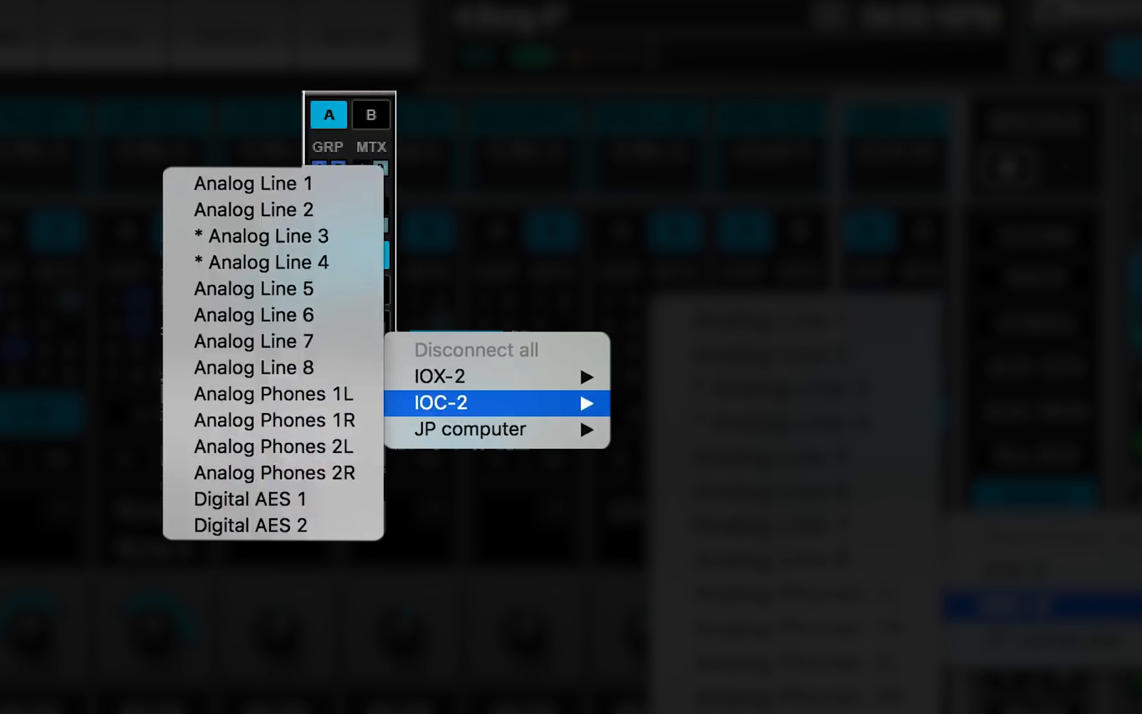
{"action": "mouse_move", "coordinate": [250, 499]}
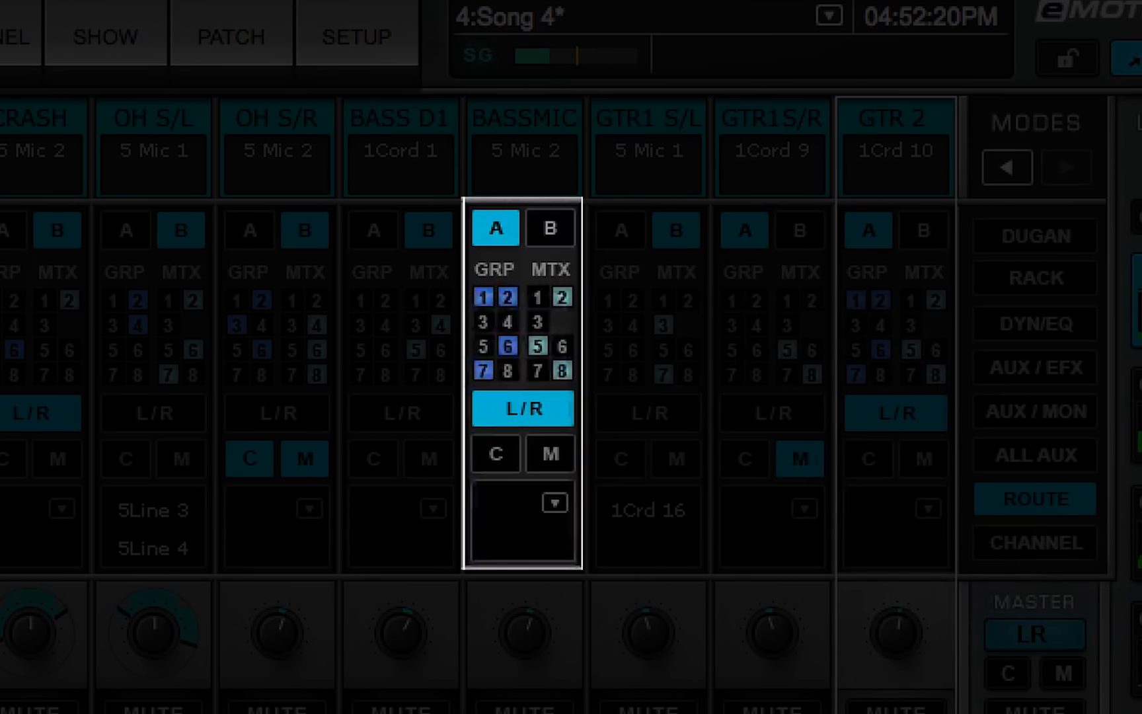
{"action": "left_click", "coordinate": [550, 229]}
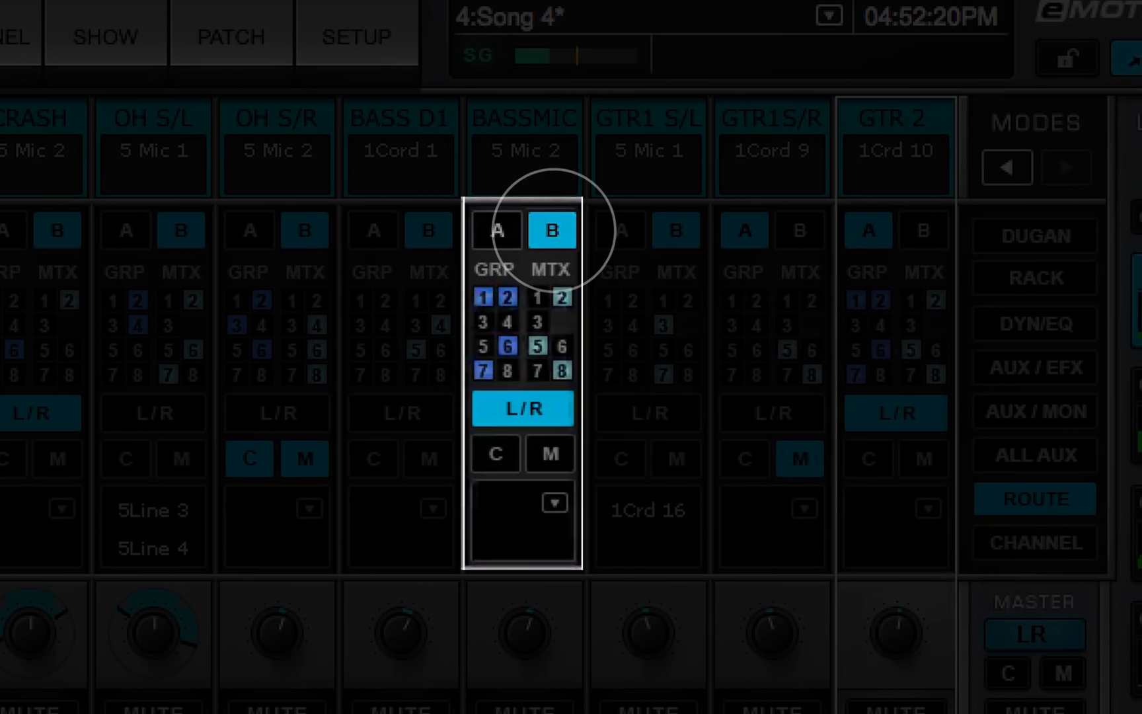
{"action": "left_click", "coordinate": [647, 80]}
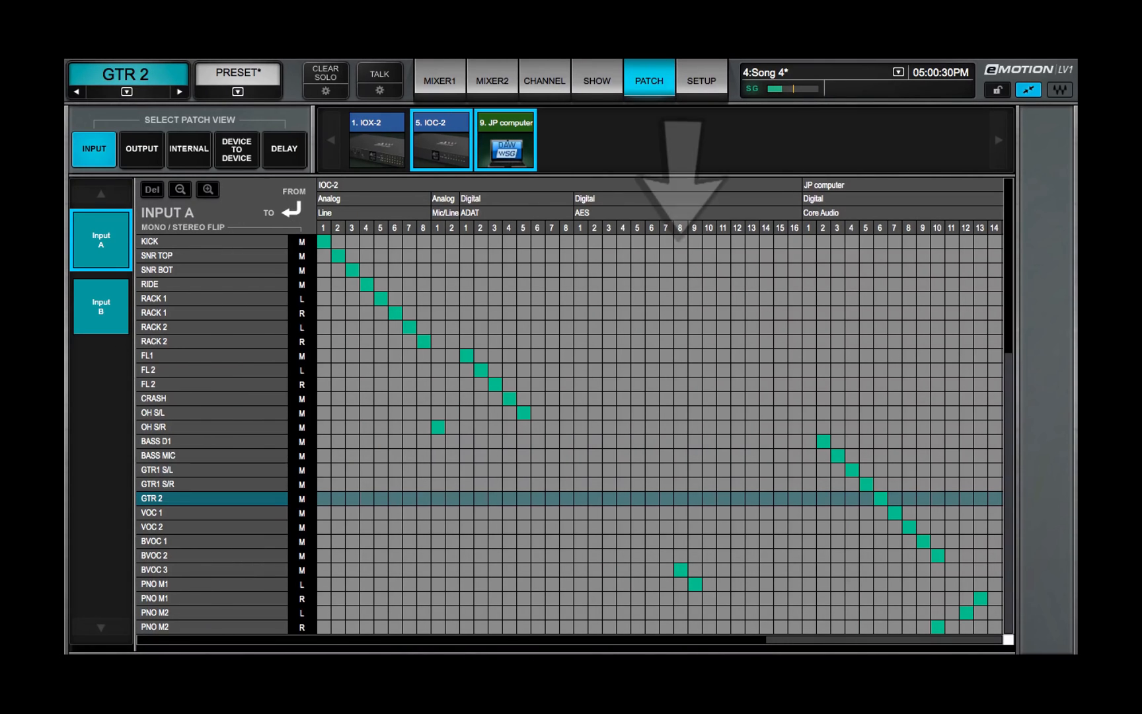
Review GTR 2's channel view, return to the mixer, and show aux-bus routing.
{"action": "left_click", "coordinate": [544, 80]}
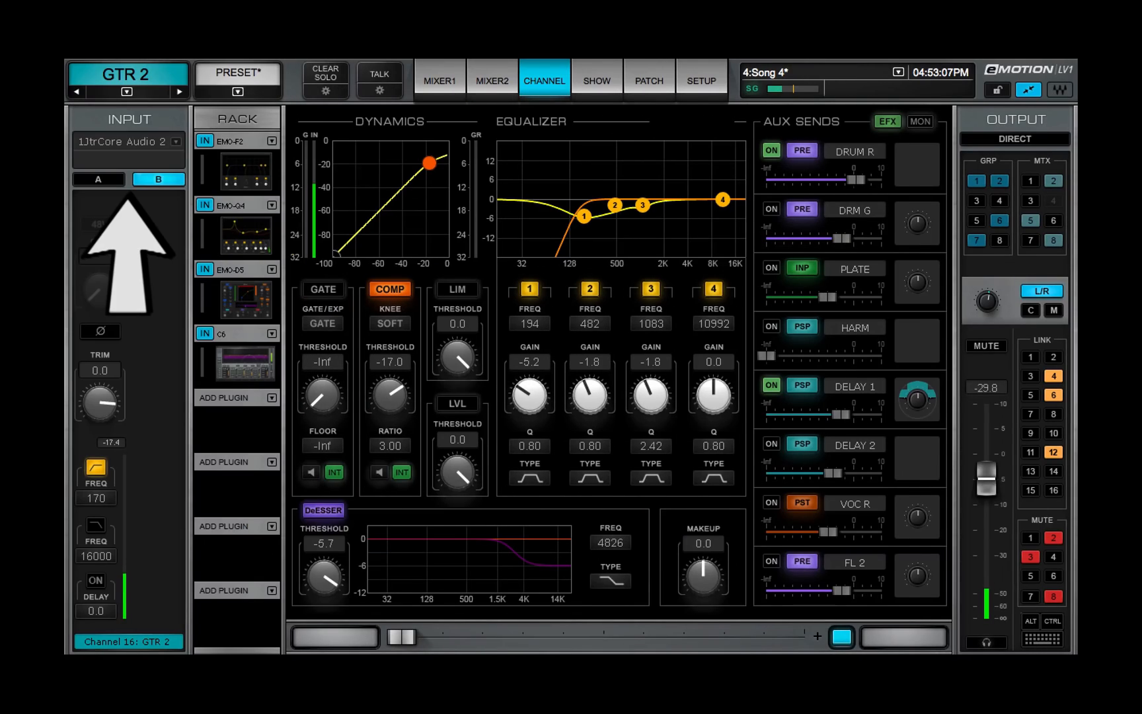
{"action": "left_click", "coordinate": [438, 80]}
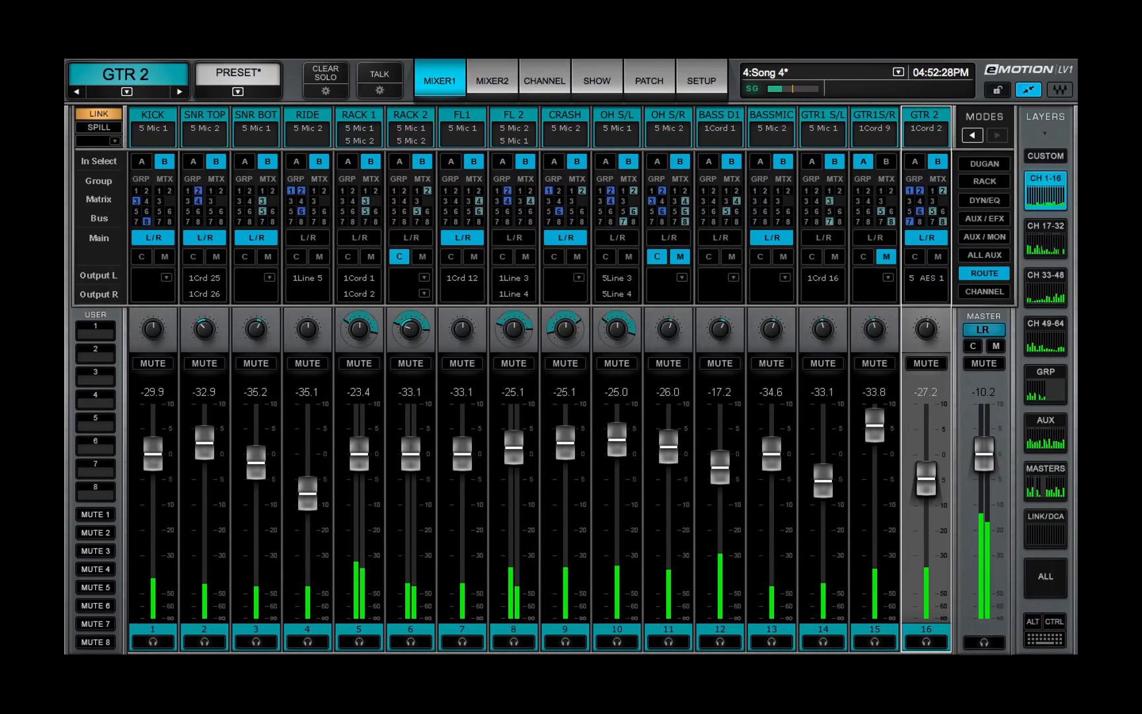
{"action": "left_click", "coordinate": [1045, 420]}
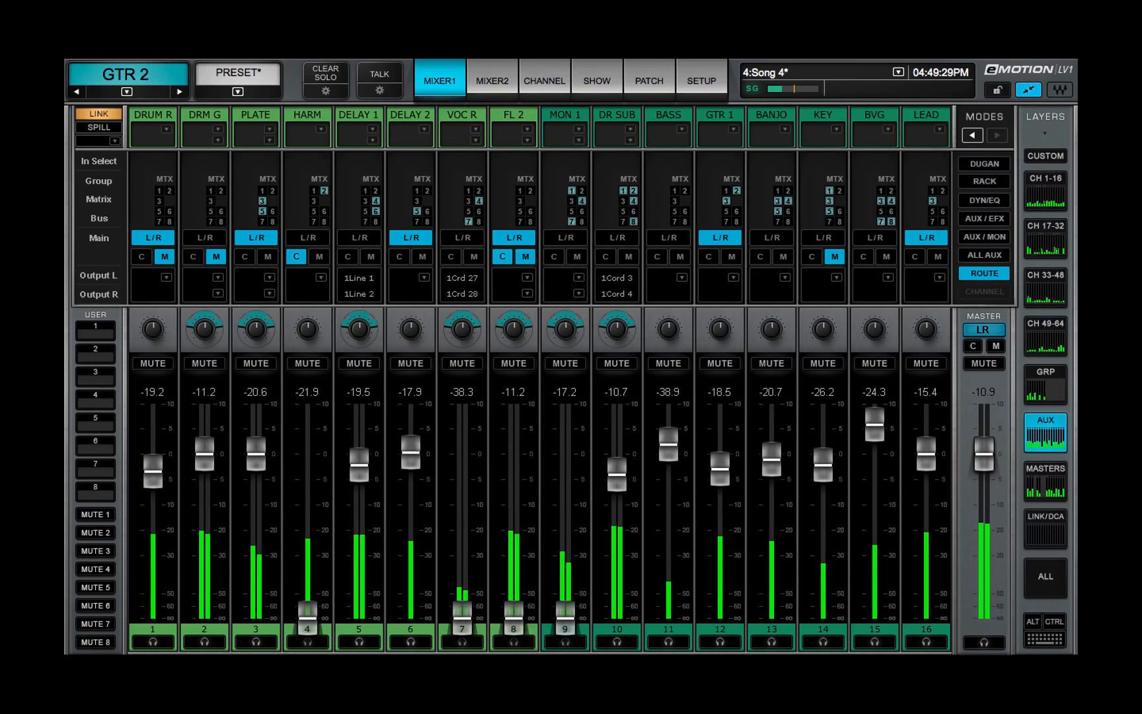
{"action": "left_click", "coordinate": [1044, 472]}
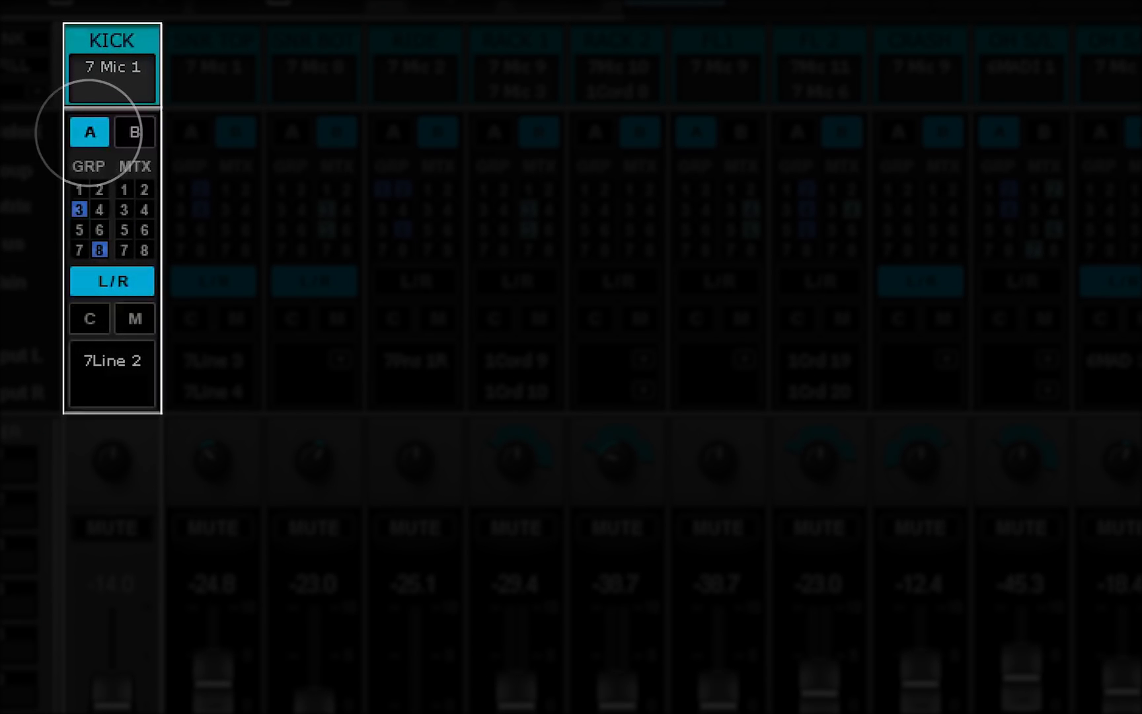
Flip KICK's input to source B and back to A, then view the input patch grid.
{"action": "left_click", "coordinate": [134, 132]}
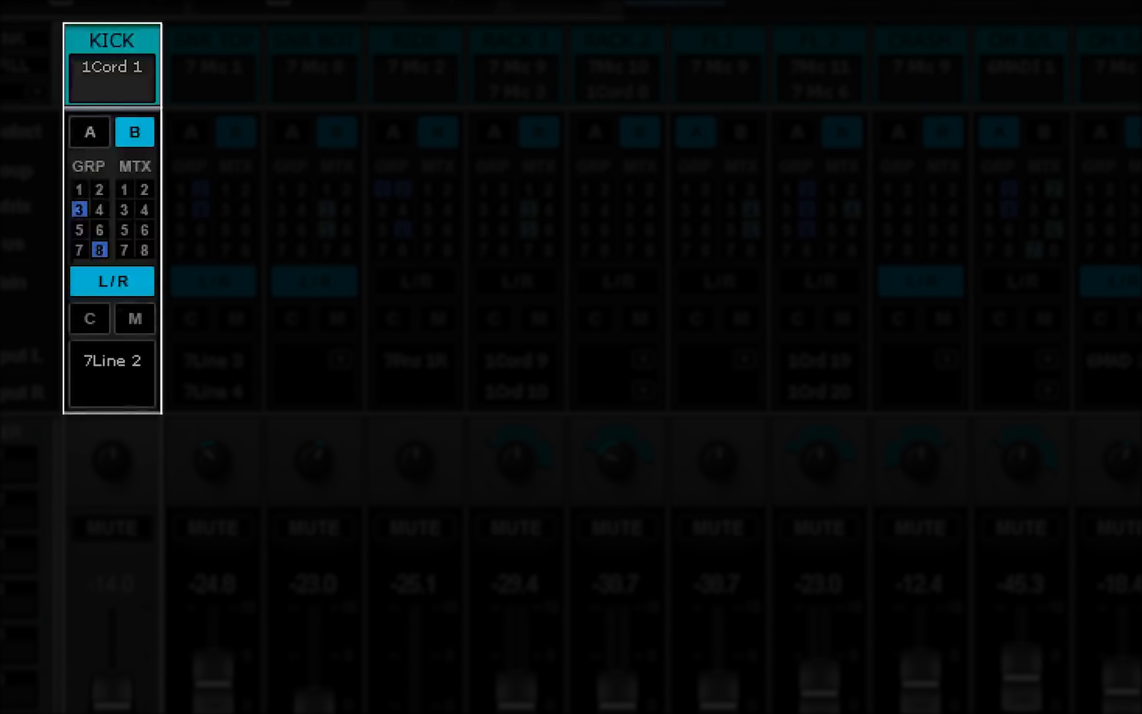
{"action": "left_click", "coordinate": [89, 131]}
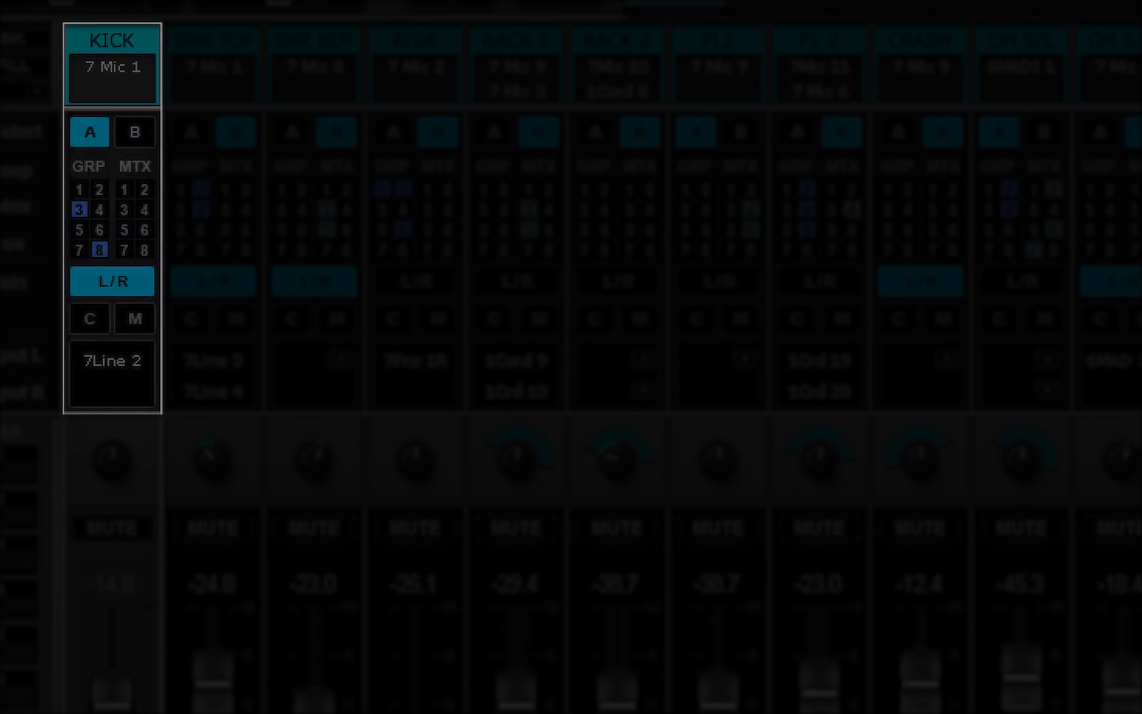
{"action": "left_click", "coordinate": [647, 80]}
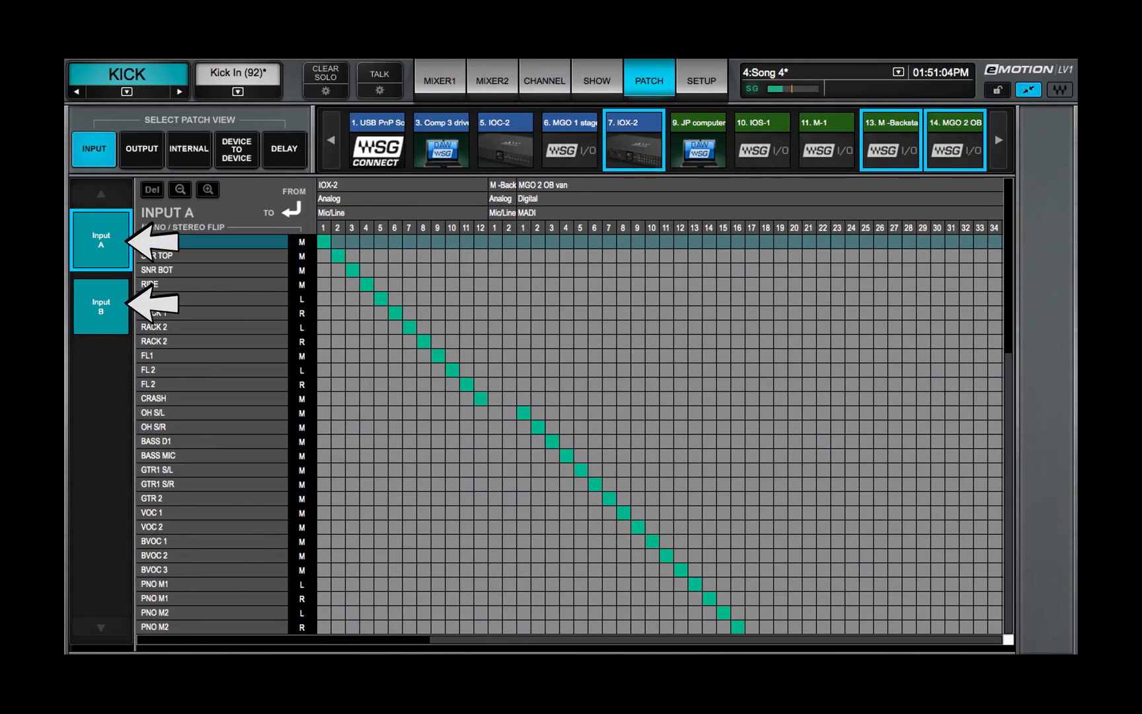
{"action": "left_click", "coordinate": [100, 307]}
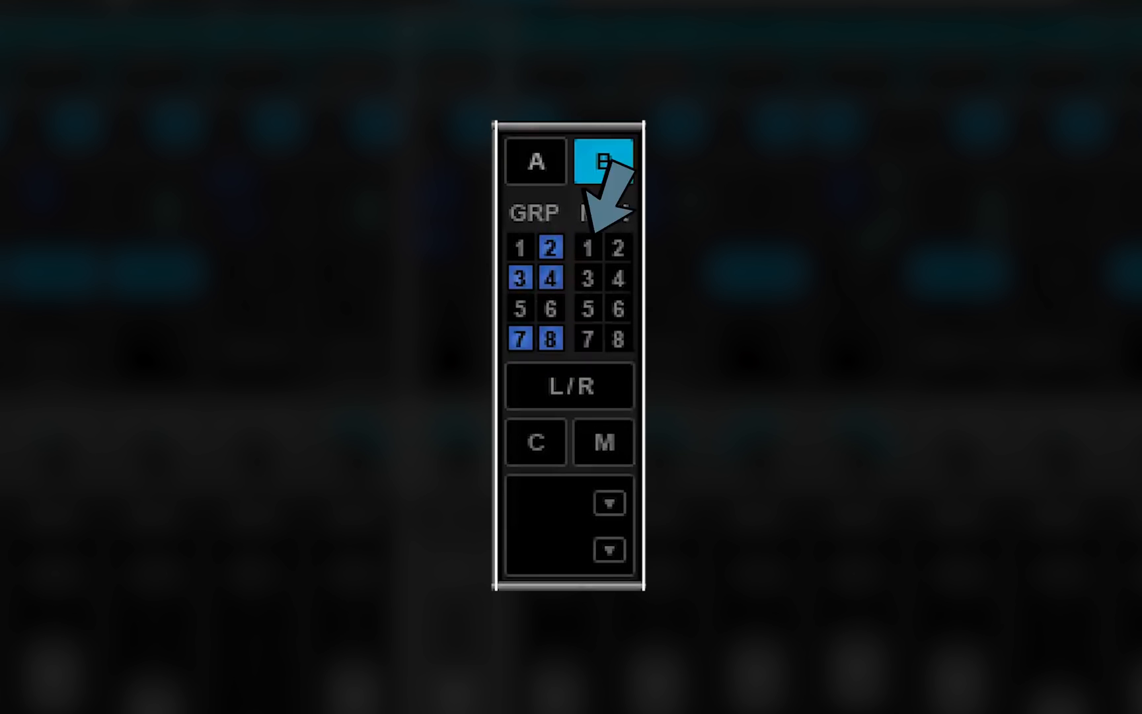
Send the channel to matrix buses 2, 4, 5 and 8, plus the C and M buses.
{"action": "left_click", "coordinate": [587, 308]}
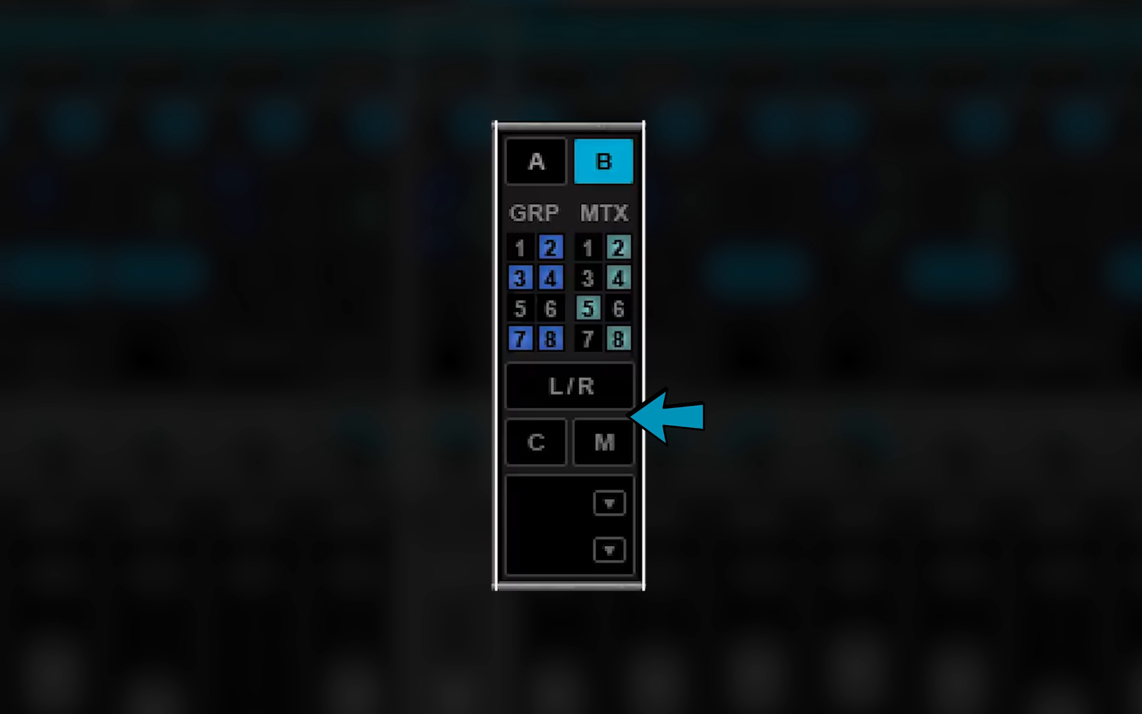
{"action": "left_click", "coordinate": [569, 386]}
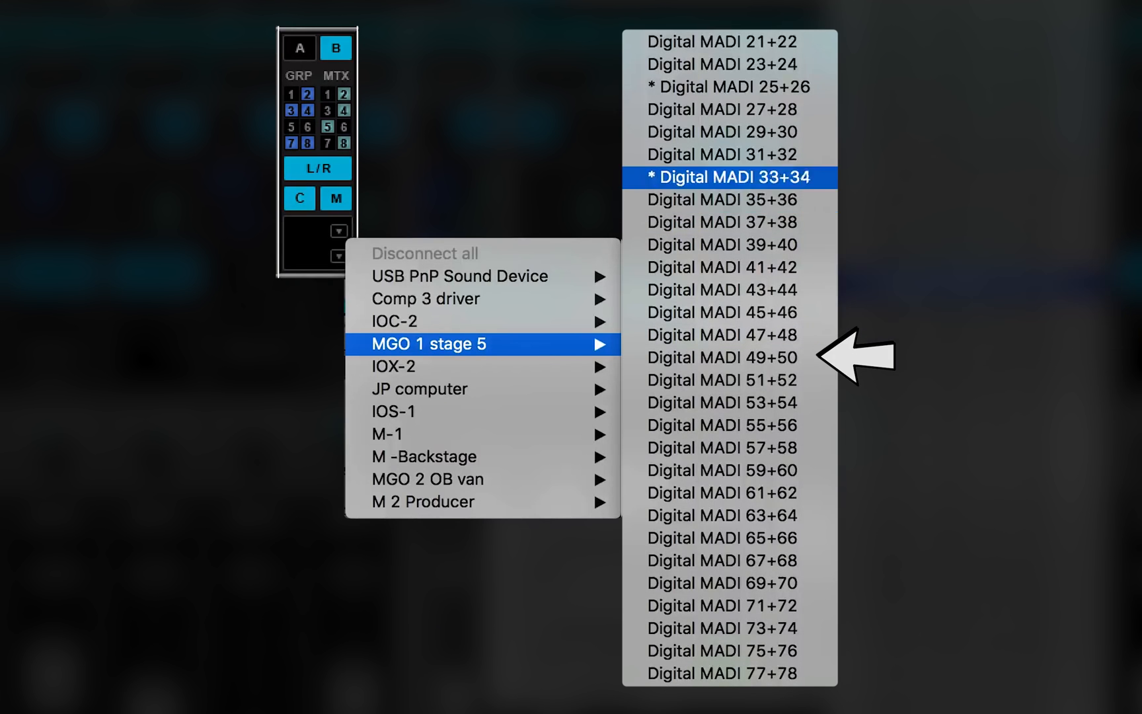
{"action": "mouse_move", "coordinate": [722, 154]}
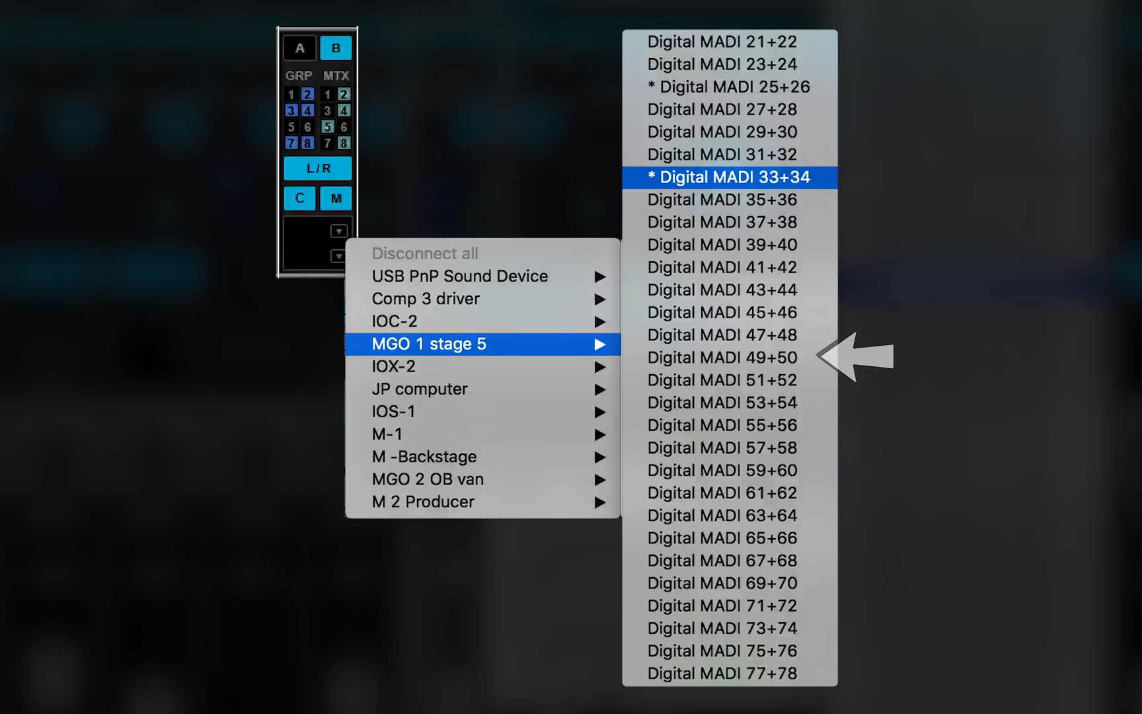
Choose MGO 1 stage 5 > Digital MADI 33+34 as the channel's direct output.
{"action": "left_click", "coordinate": [726, 177]}
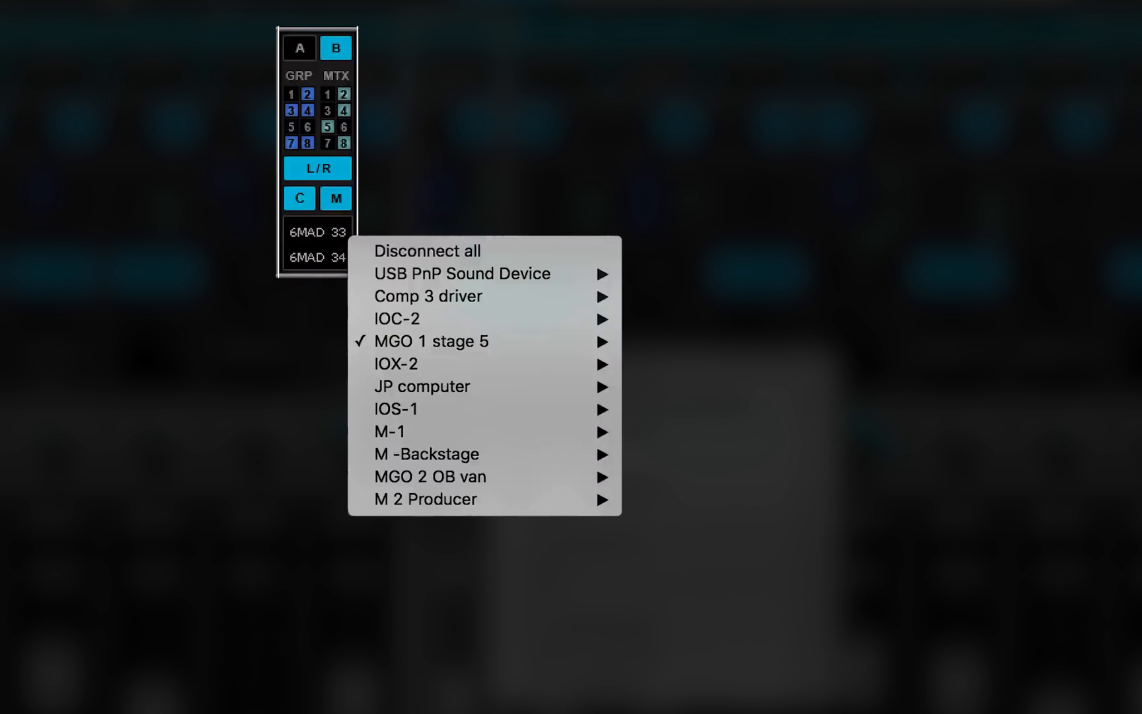
{"action": "mouse_move", "coordinate": [427, 250]}
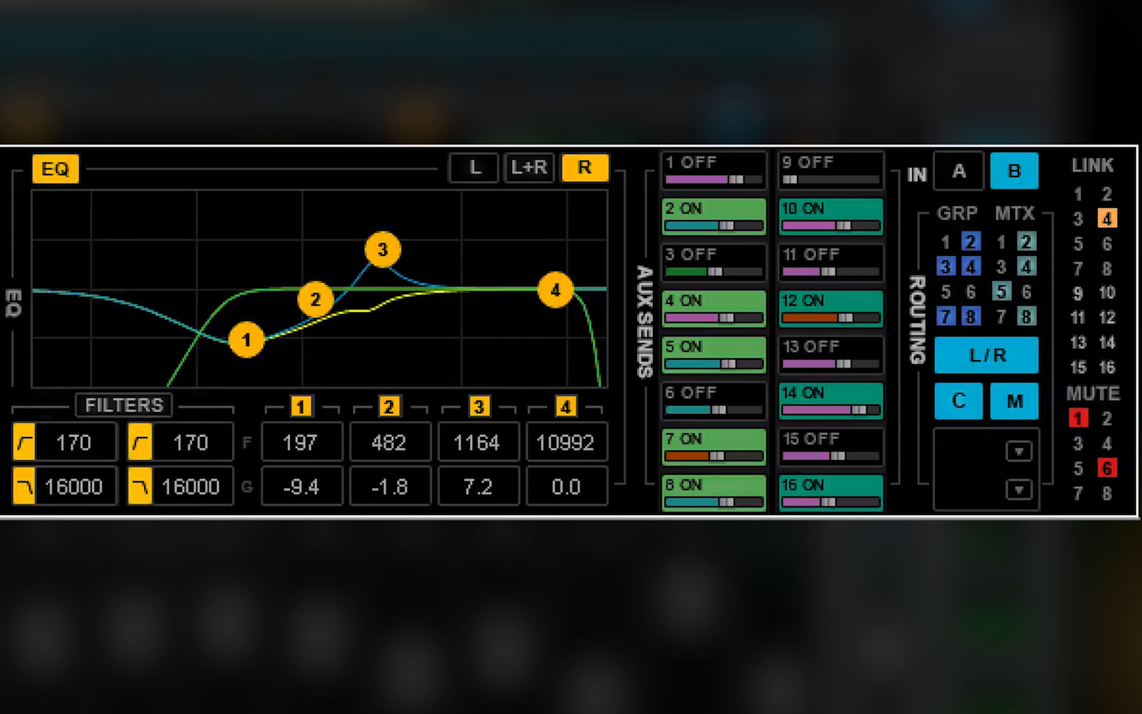
Switch to CHANNEL mode to see EQ, aux sends, routing, links and mutes together.
{"action": "left_click", "coordinate": [959, 169]}
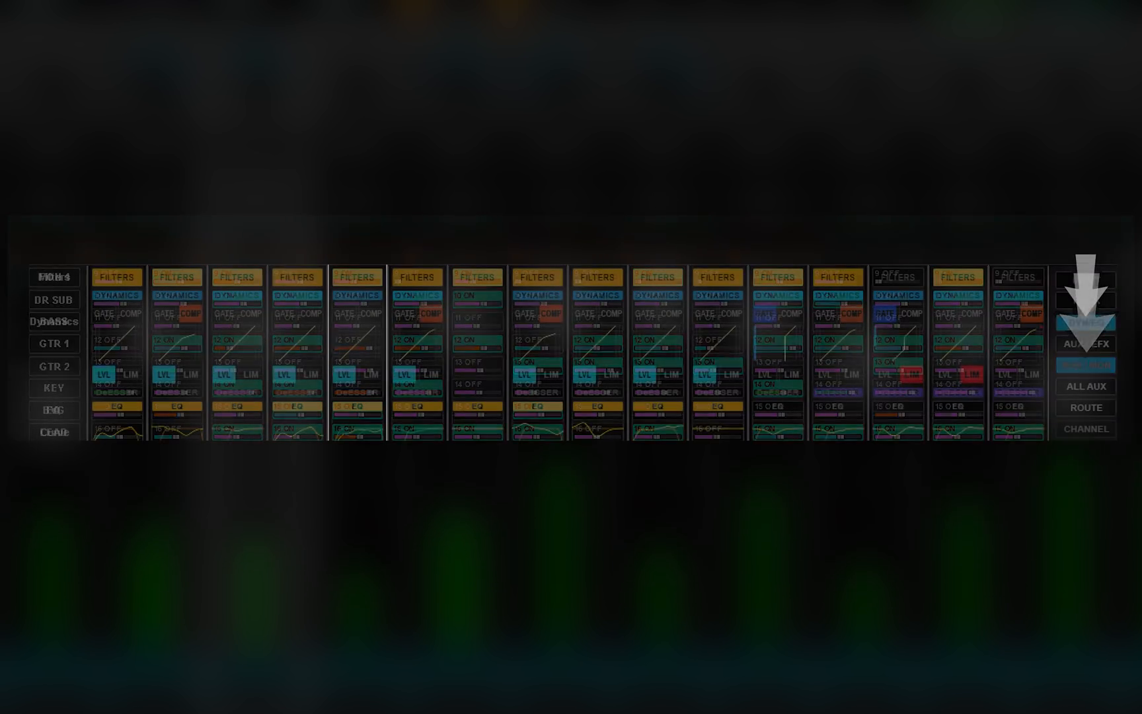
View every channel's insert rack plugins, then the input page with phantom, gain and trim.
{"action": "left_click", "coordinate": [1096, 304]}
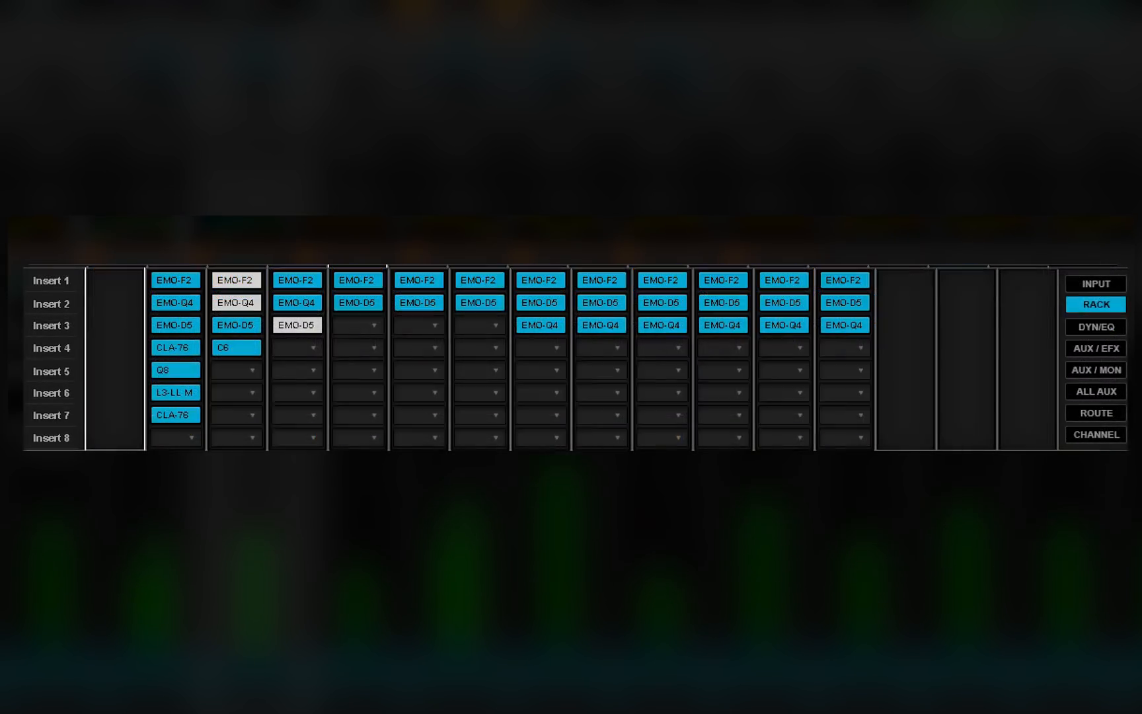
{"action": "left_click", "coordinate": [1095, 284]}
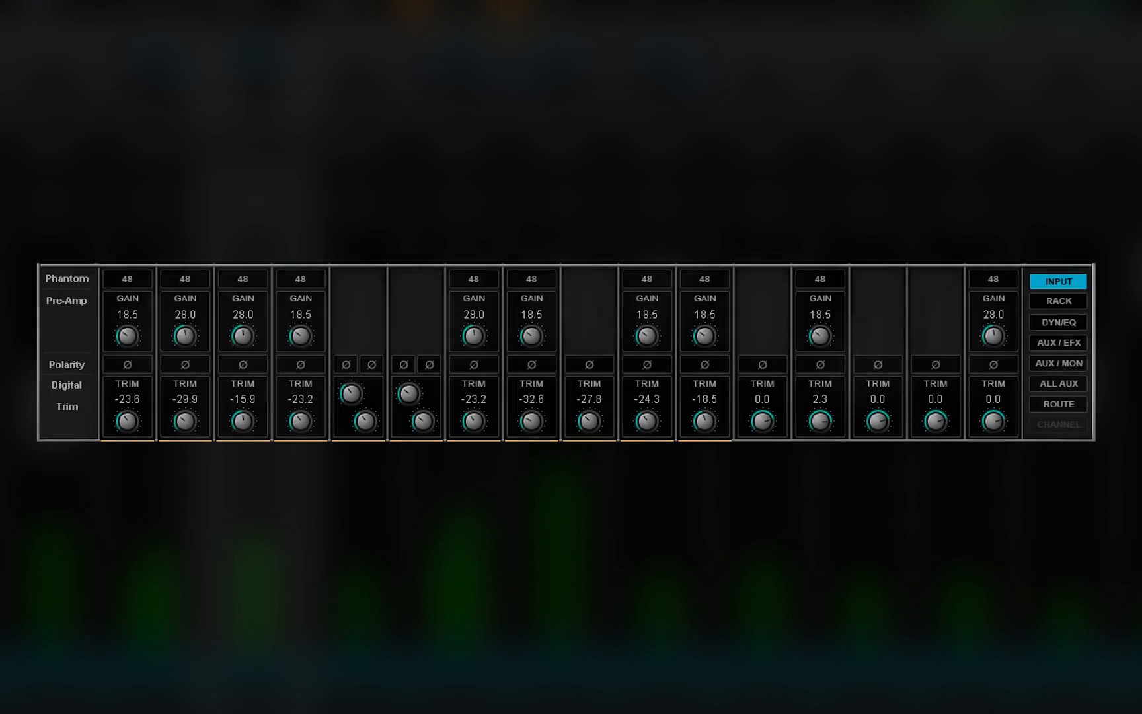